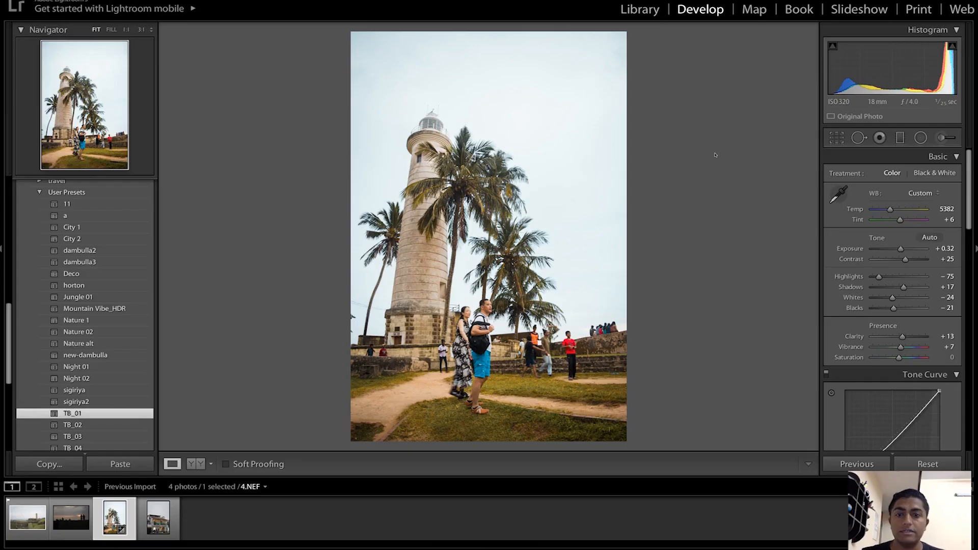
Step: Switch to the Library module and show the lit house photo in Loupe view
key(g)
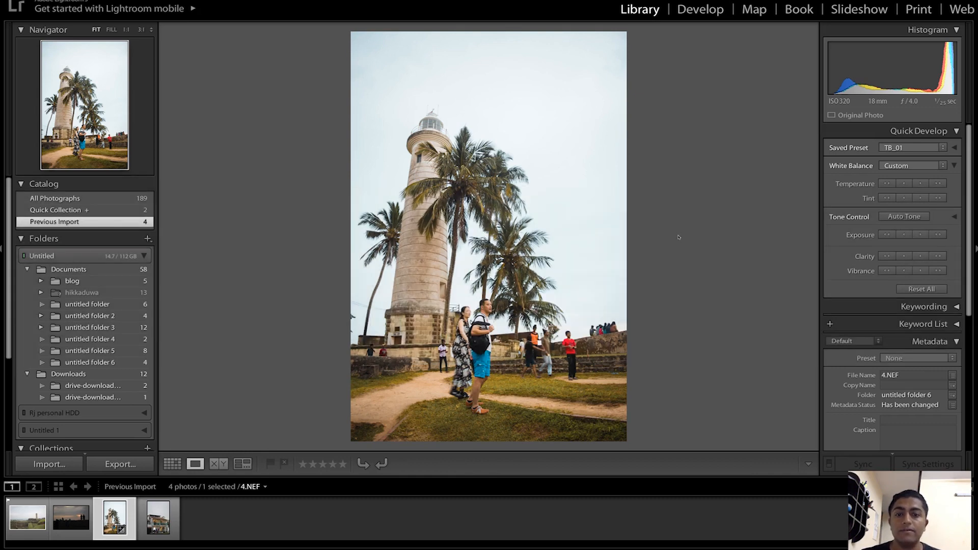
click(172, 464)
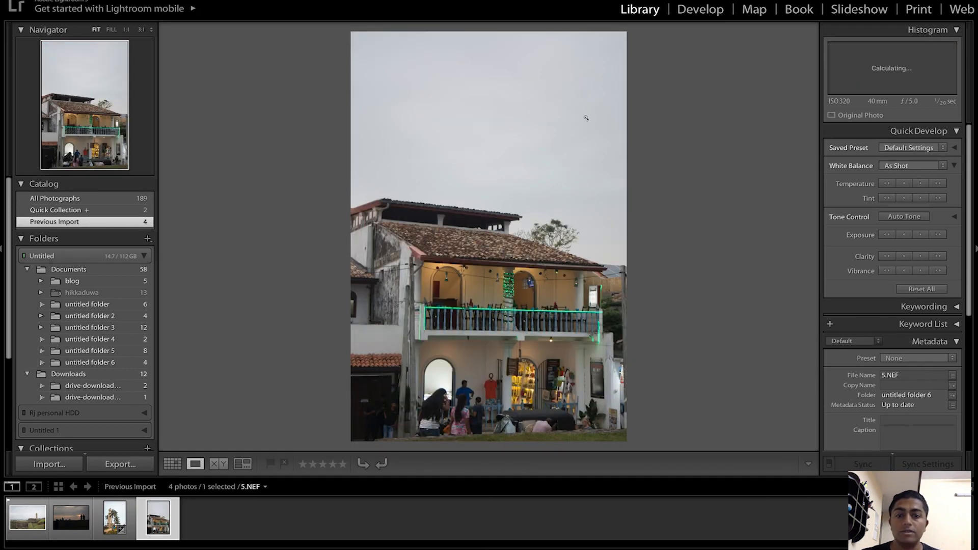
mouse_move(601, 86)
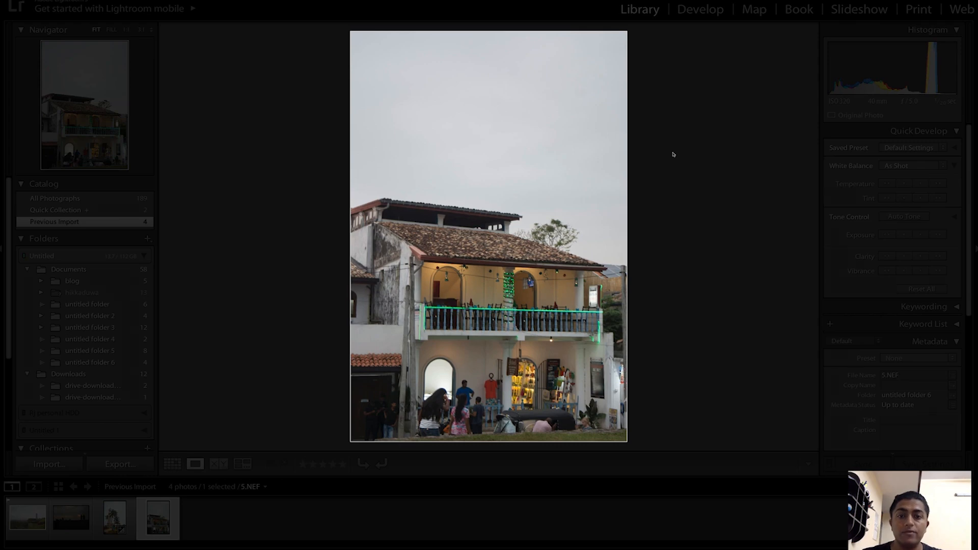
Step: Return to the Grid view showing all four imported photos
click(172, 464)
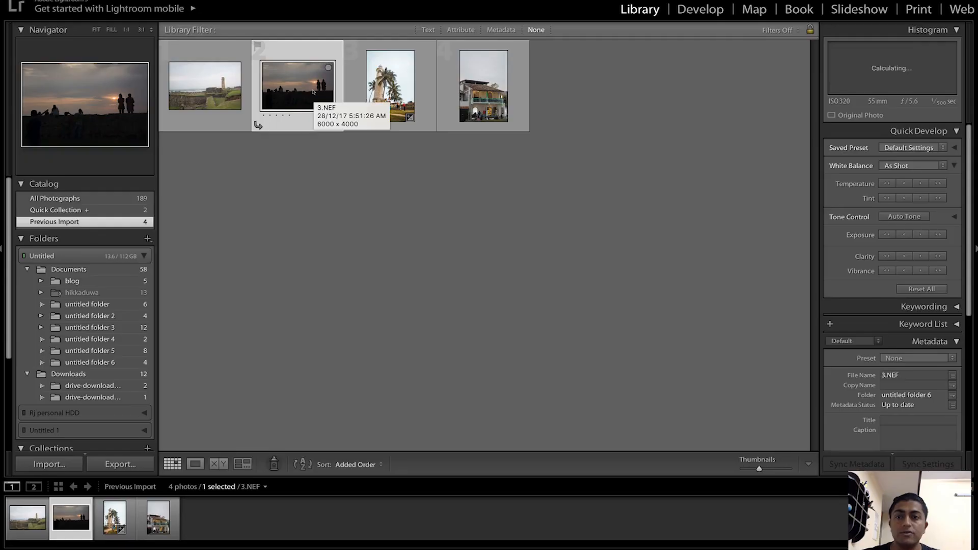
Step: Flag the sunset silhouette and house photos as picks
key(p)
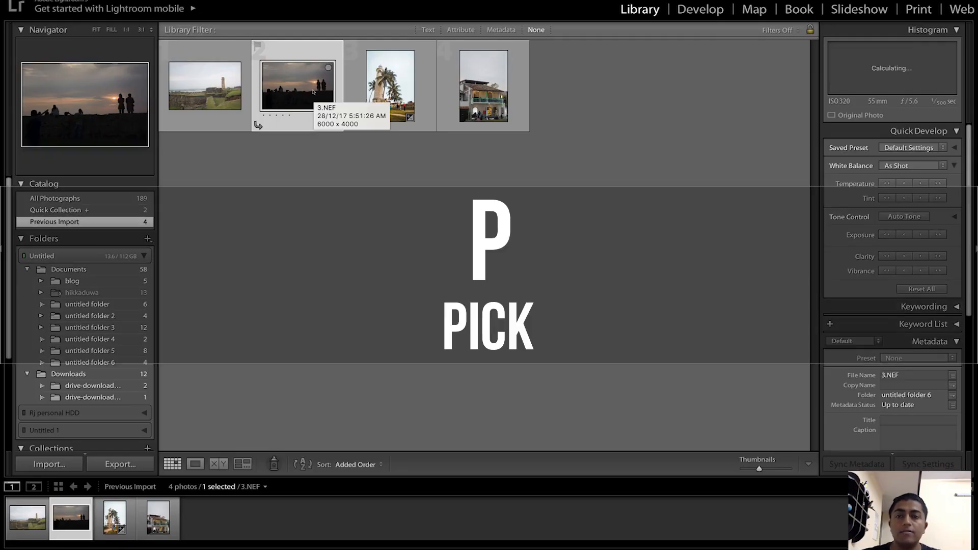
key(p)
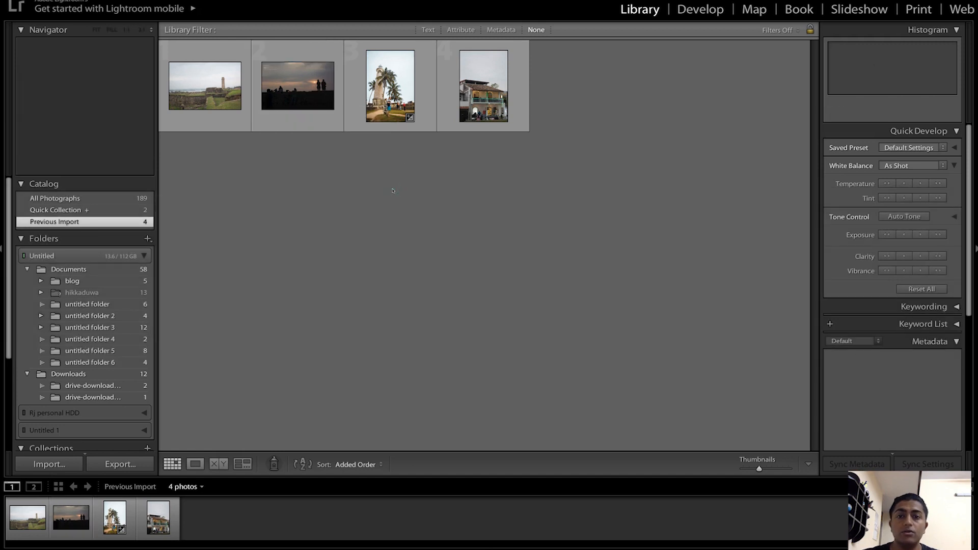
click(298, 86)
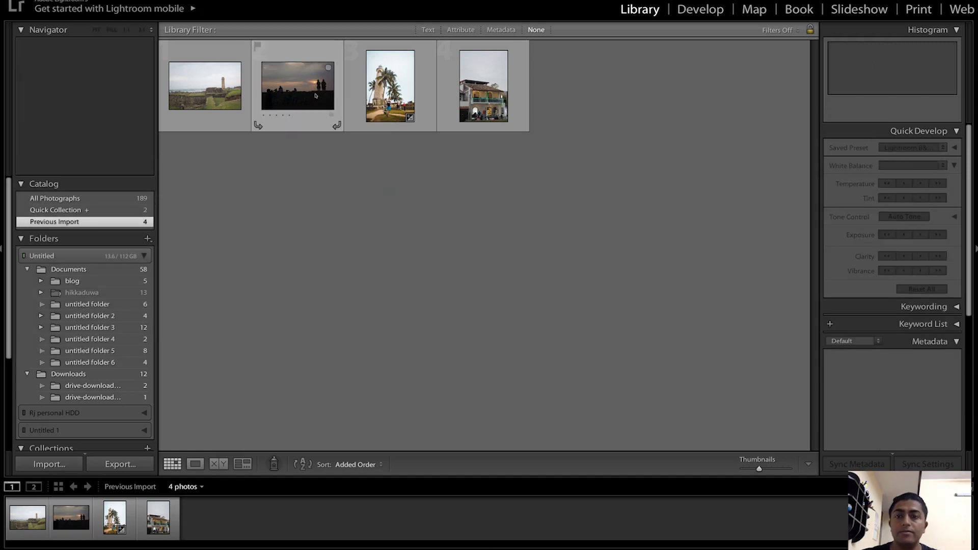
click(297, 85)
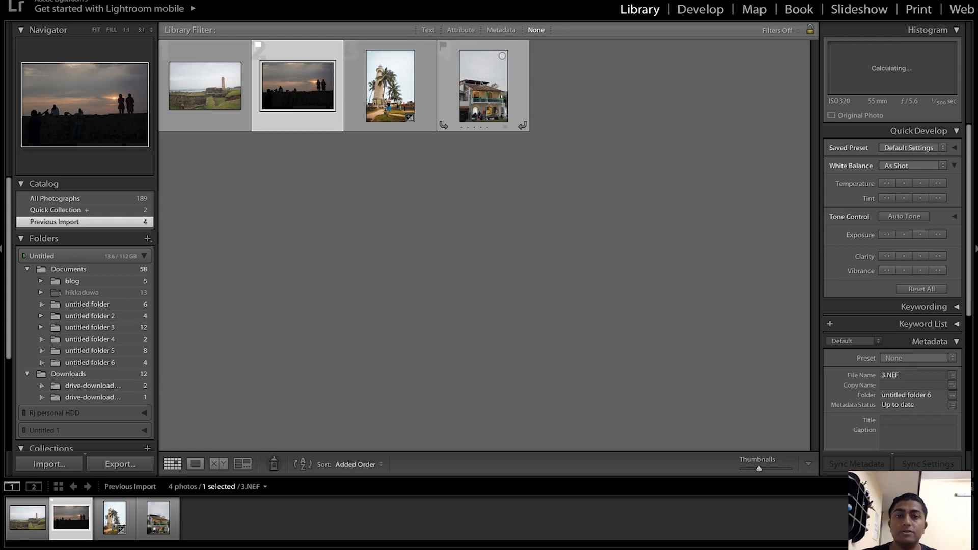
click(389, 86)
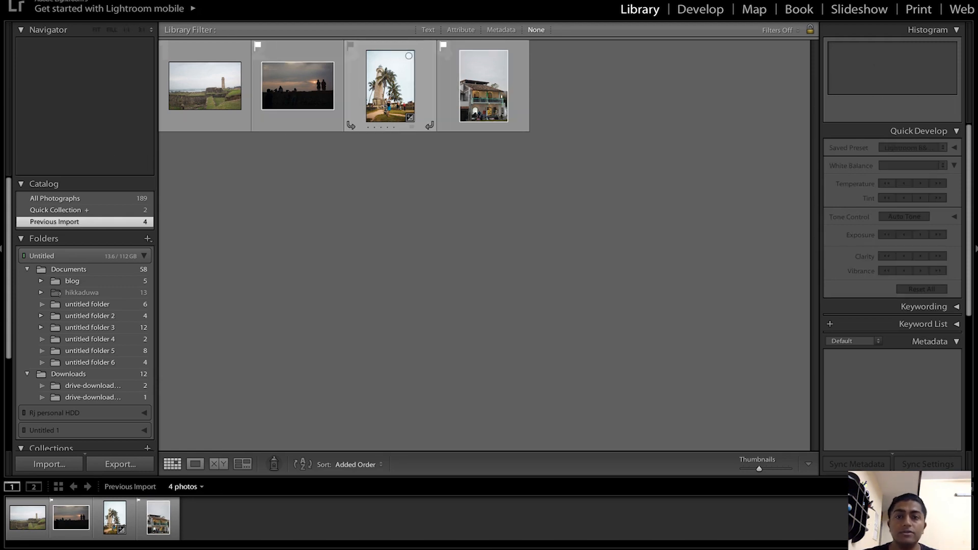
Step: Mark the lighthouse and fort photos as rejected
key(x)
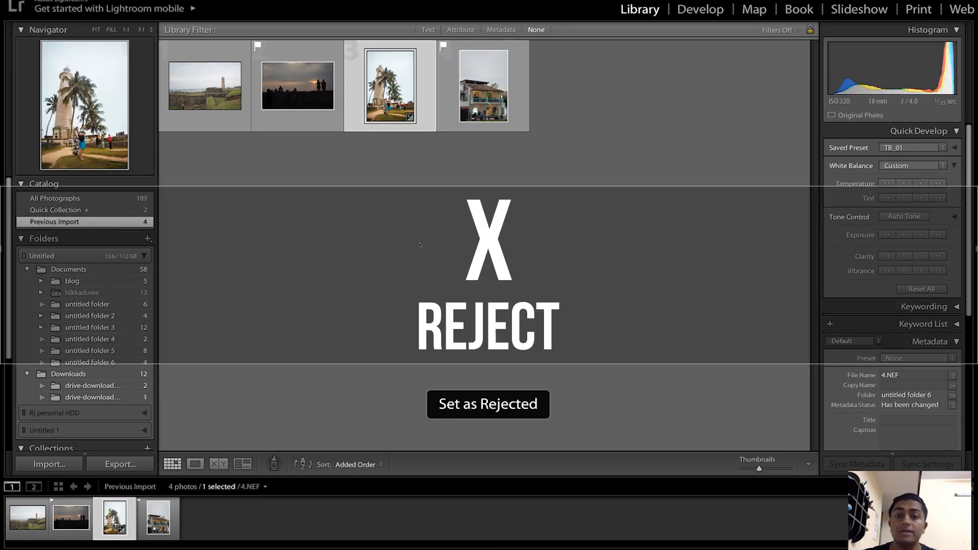
key(x)
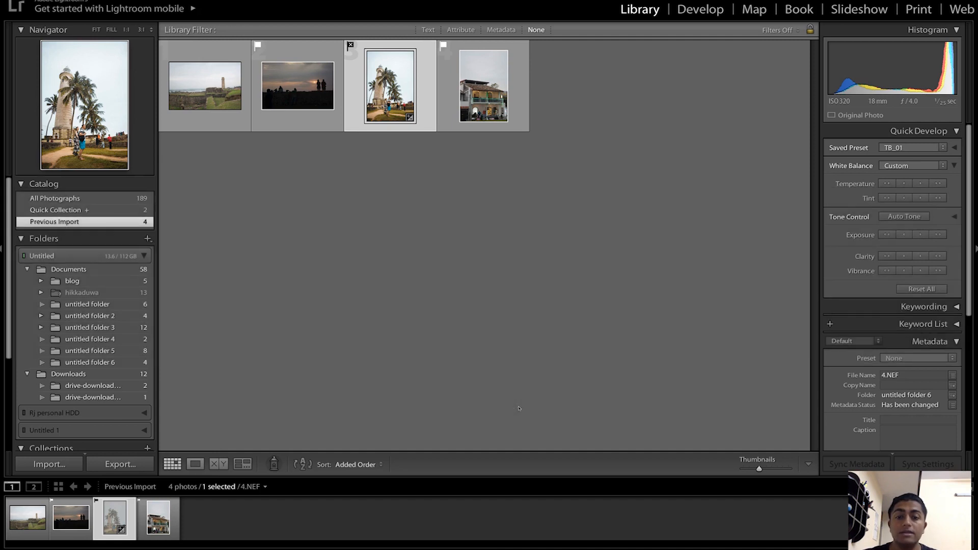
mouse_move(199, 81)
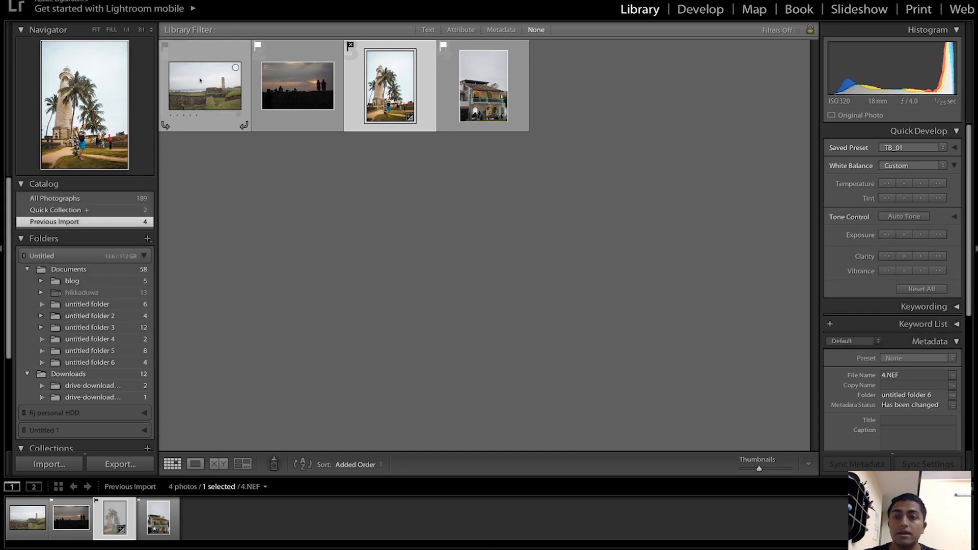
key(x)
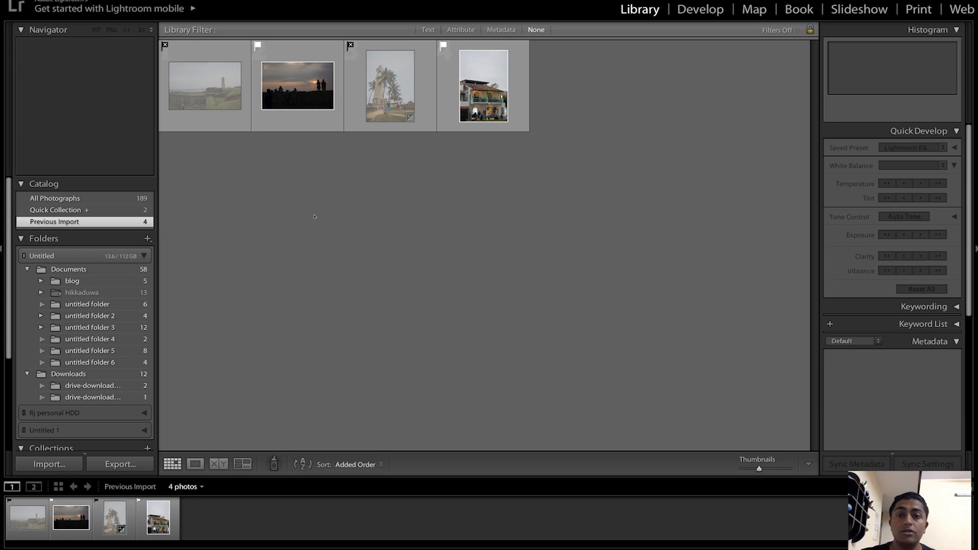
Step: Open the fort photo in Develop, toggle the side panels, then return to the grid
click(699, 8)
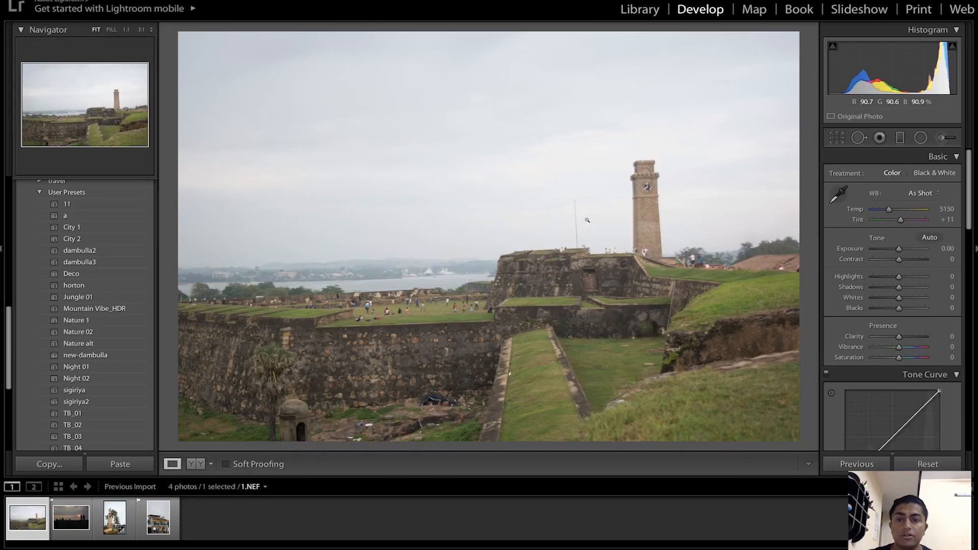
key(tab)
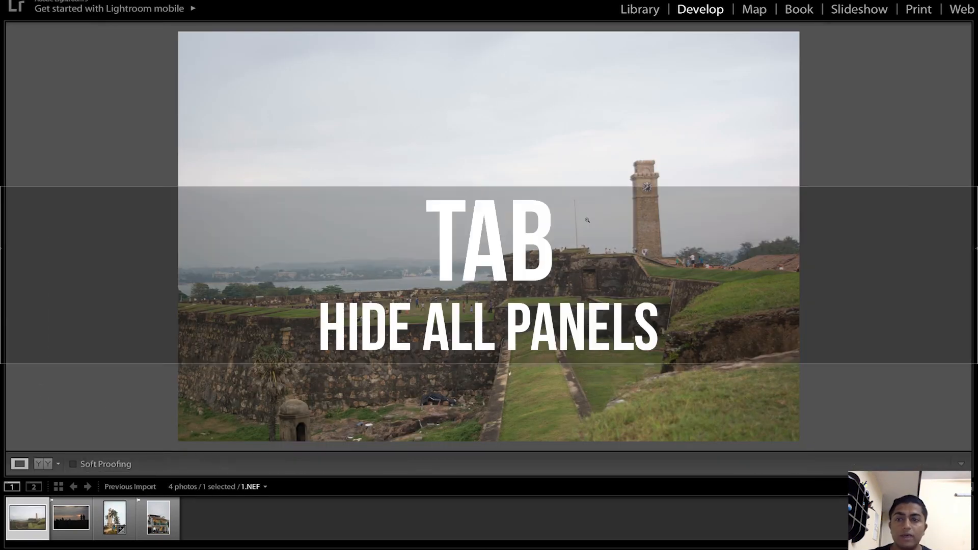
key(Tab)
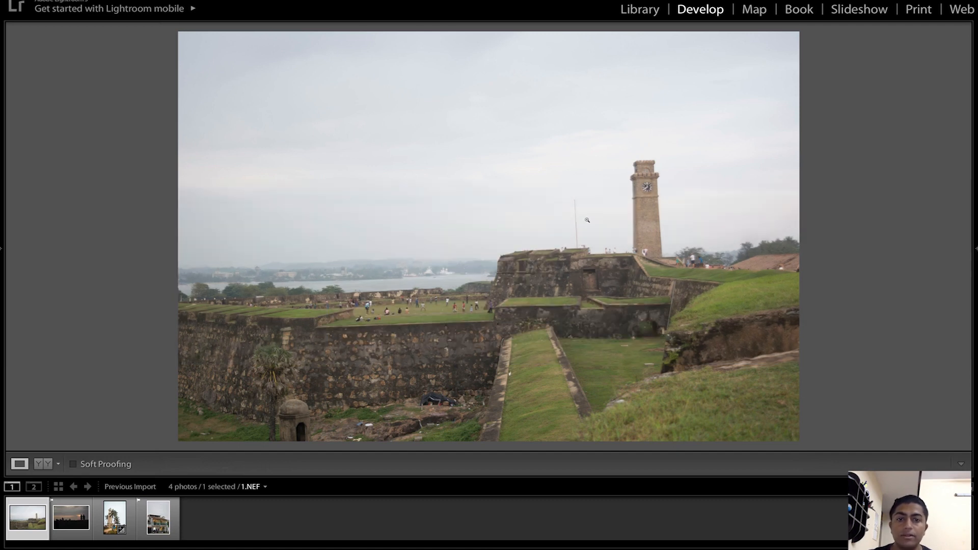
click(639, 9)
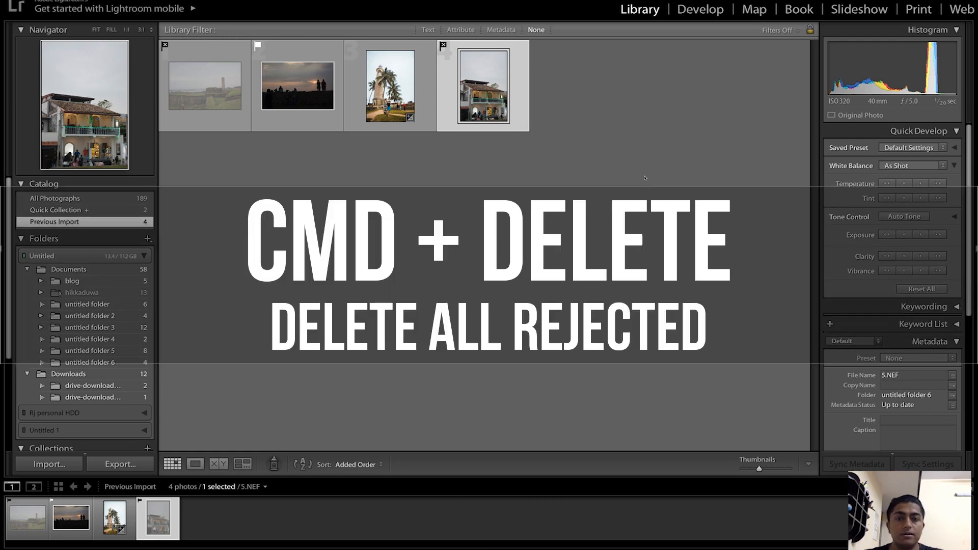
Step: Delete the rejected fort and house photos from the catalog only
key(cmd+Delete)
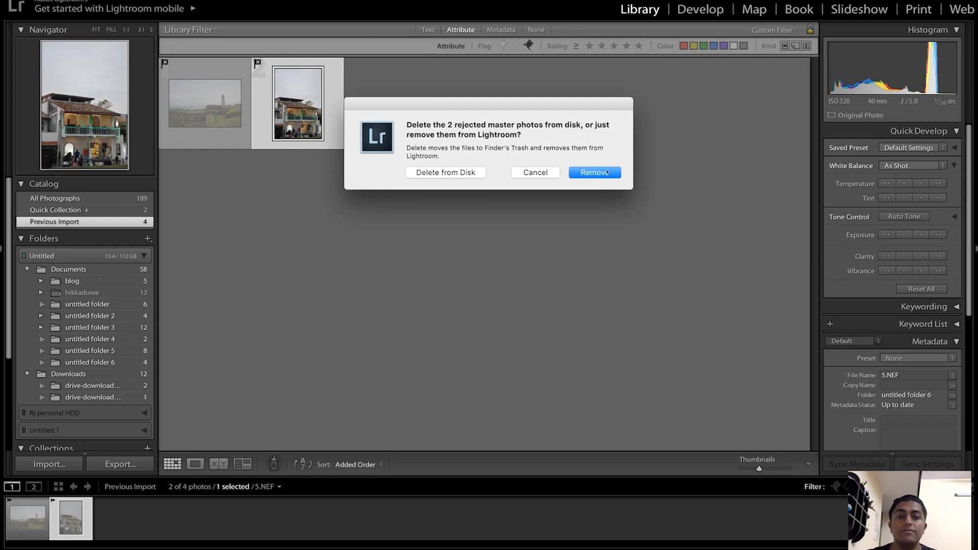
click(594, 173)
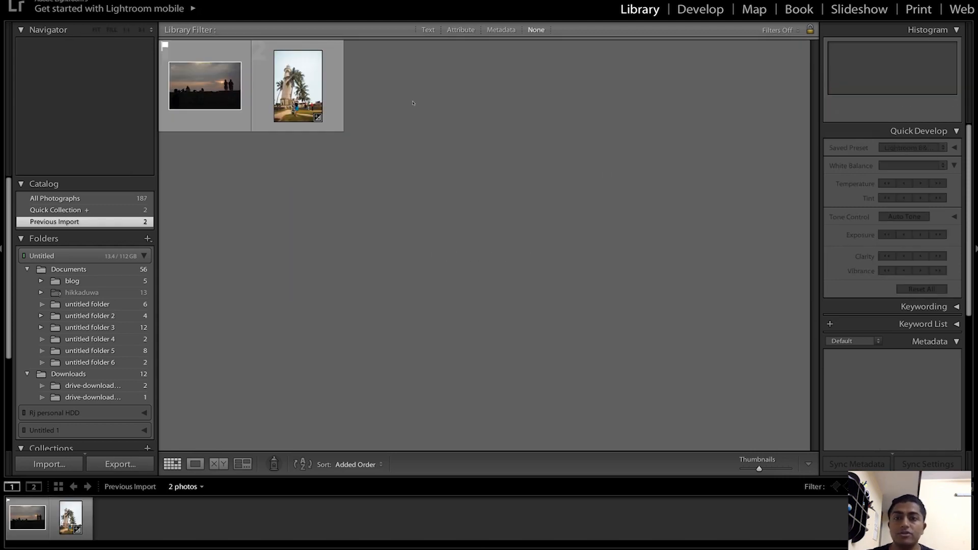
key(d)
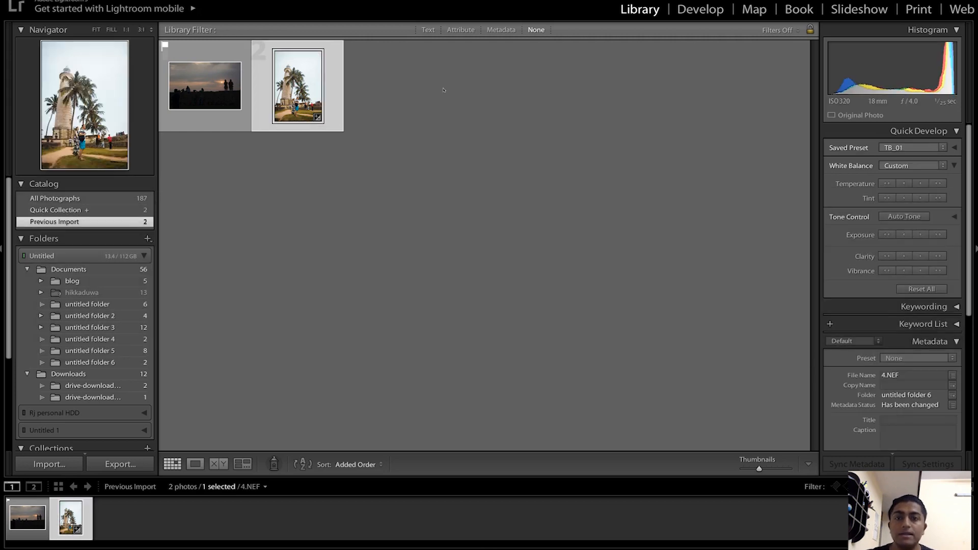
Step: View the lighthouse photo Before, then Before & After, back to Loupe, and show Develop shortcuts
click(700, 9)
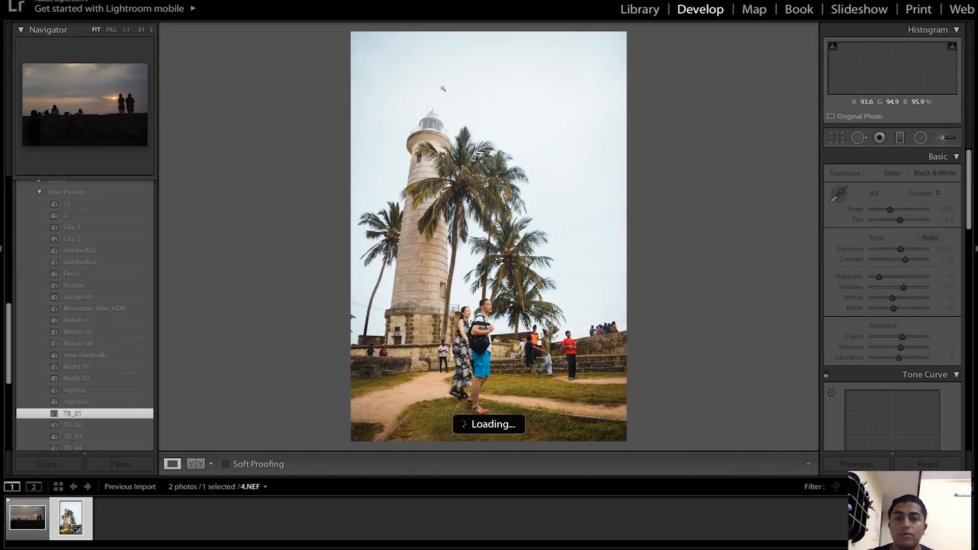
click(72, 413)
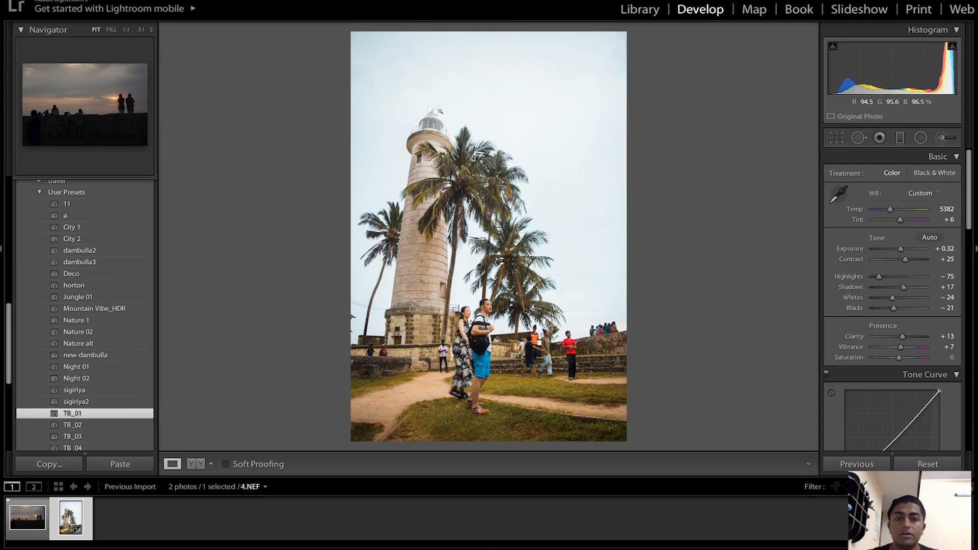
key(backslash)
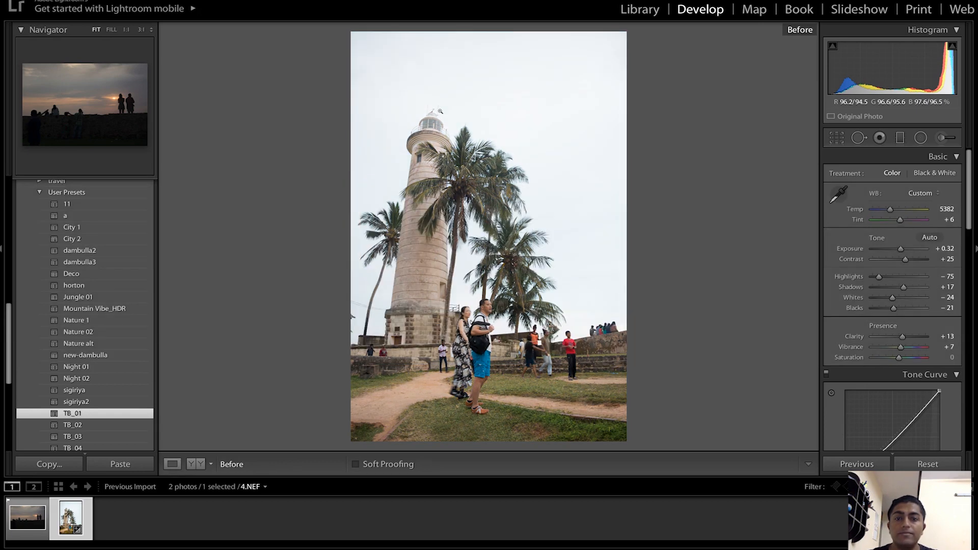
click(195, 464)
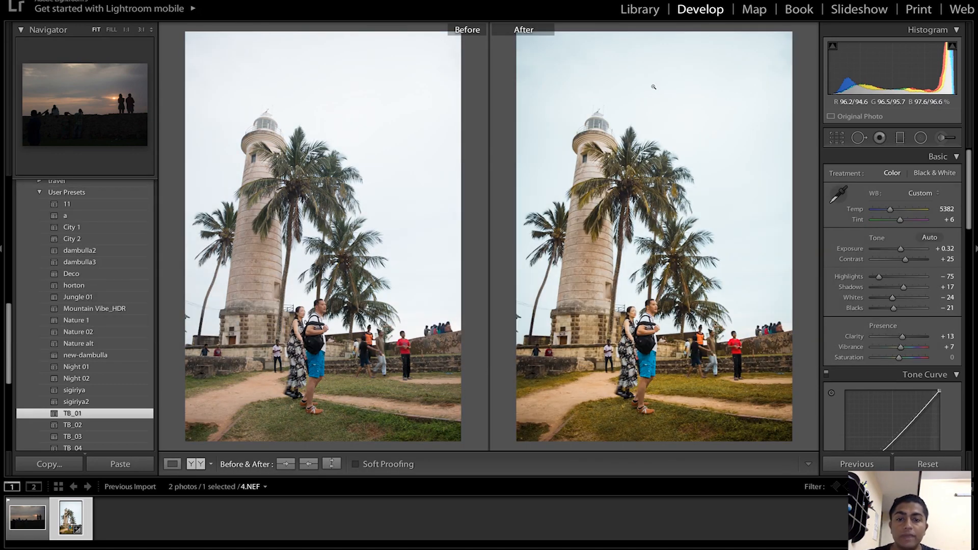
click(171, 463)
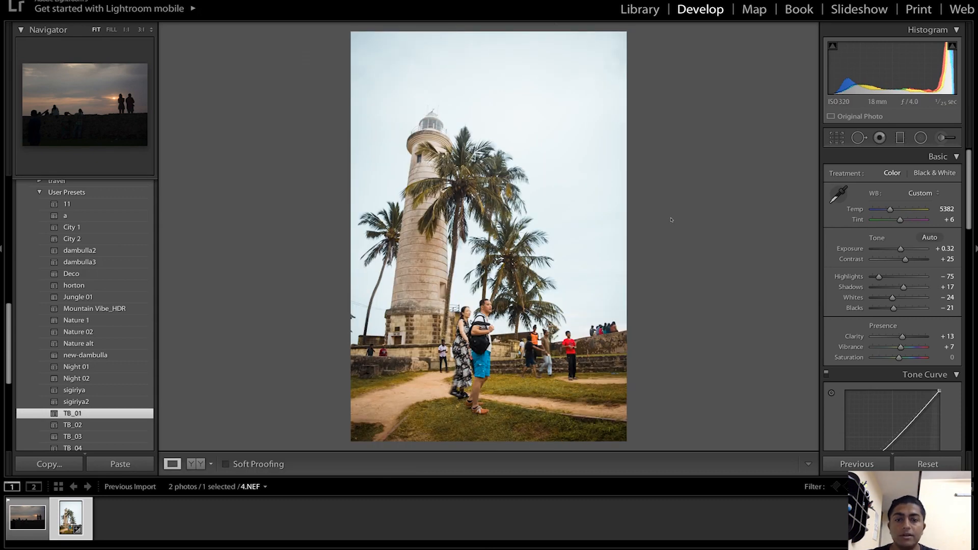
key(cmd+/)
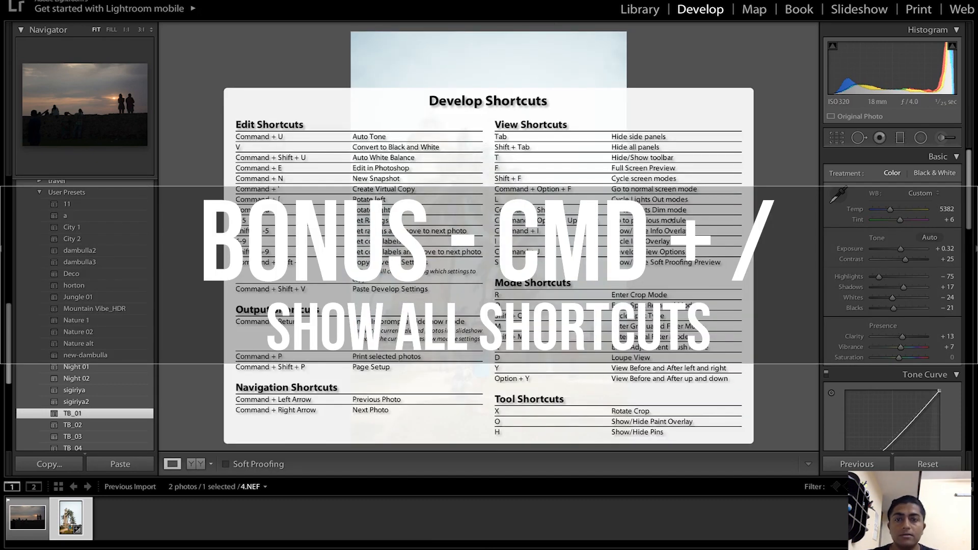